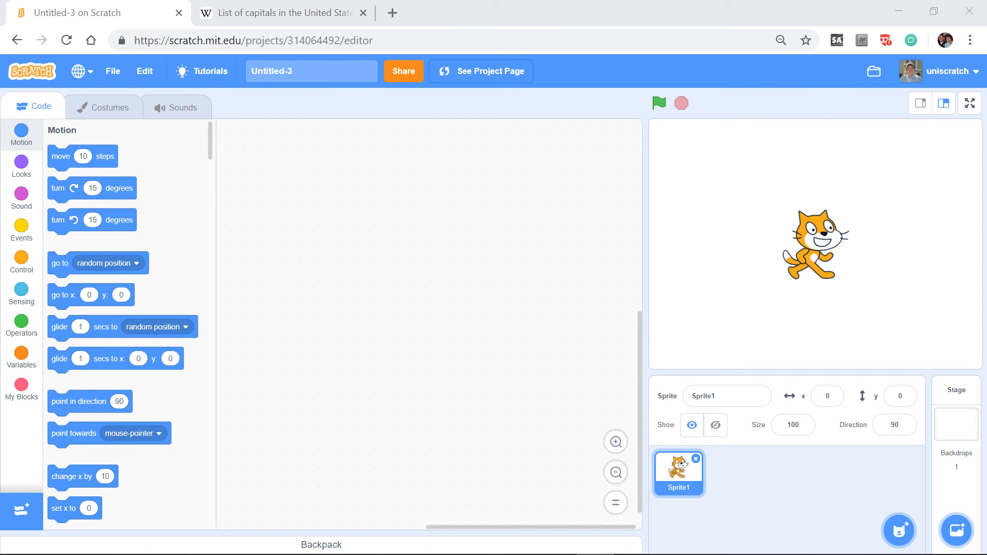
mouse_move(414, 174)
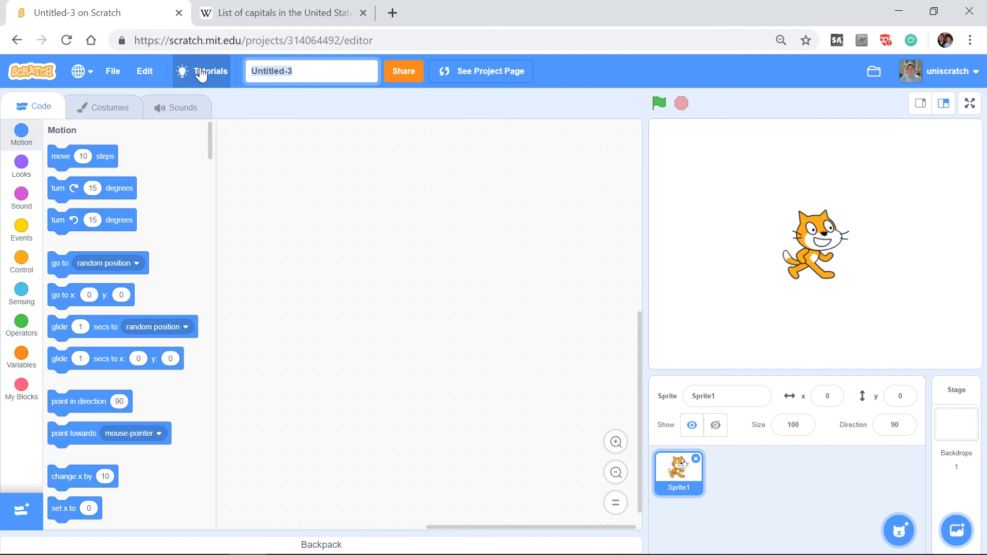
Rename the untitled project to 'State Capital Quiz'
type("State Capital")
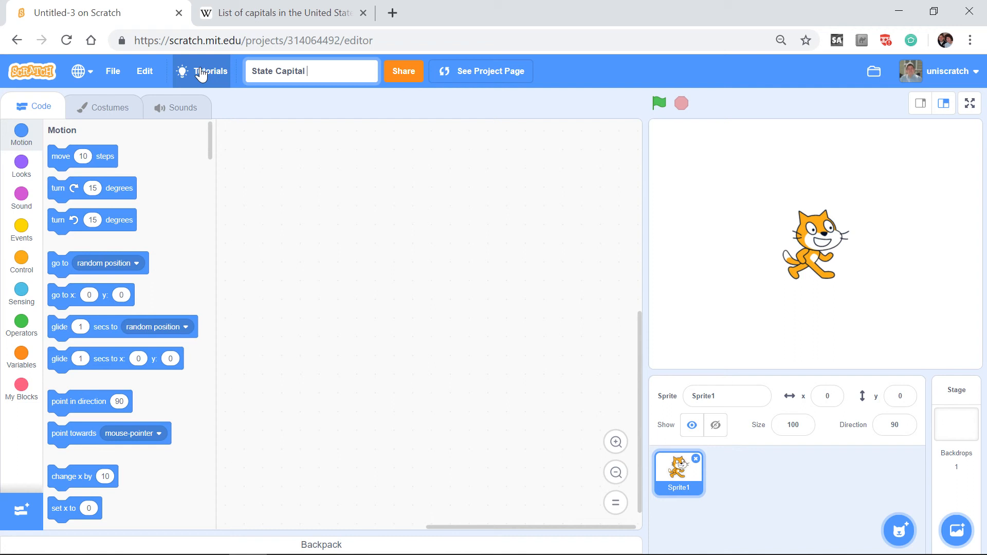
type("Quiz")
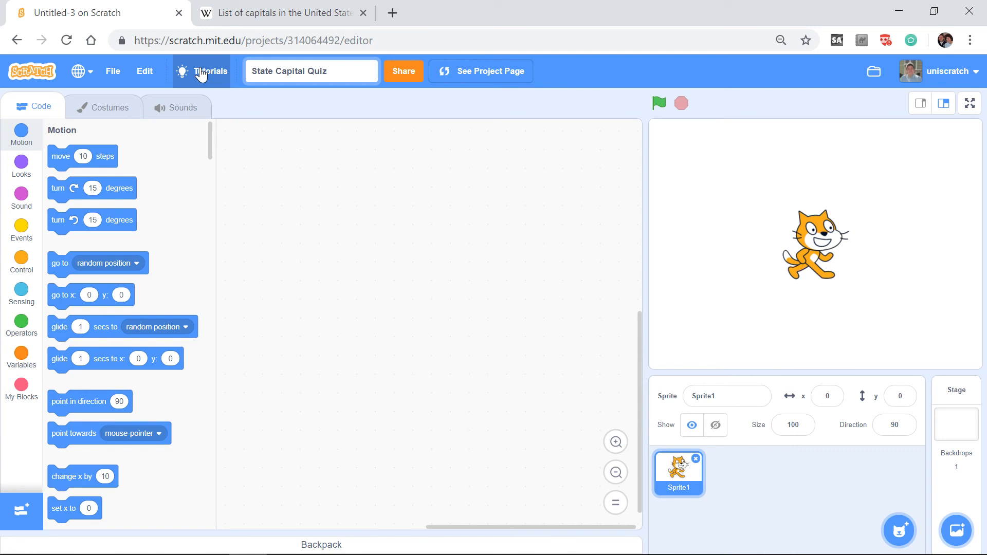
mouse_move(216, 97)
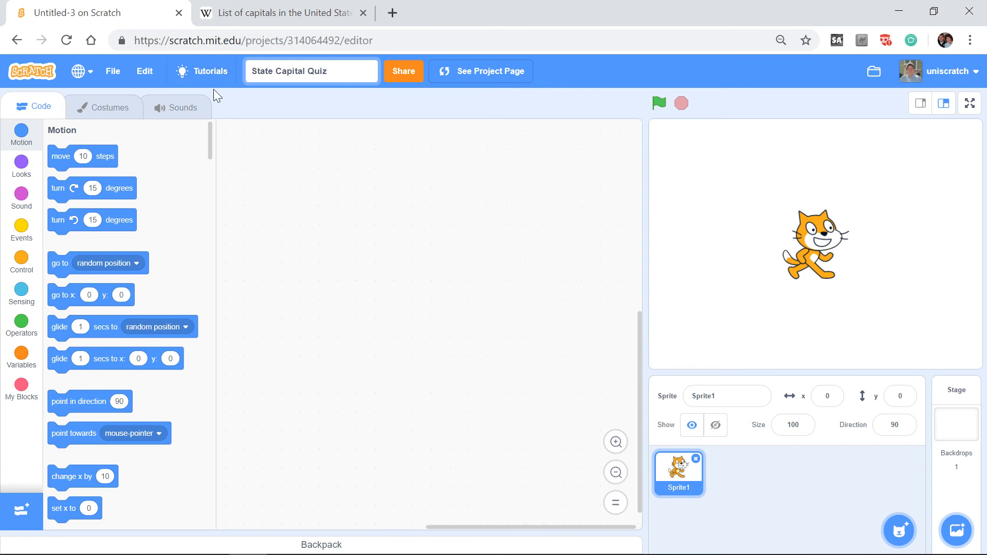
mouse_move(171, 232)
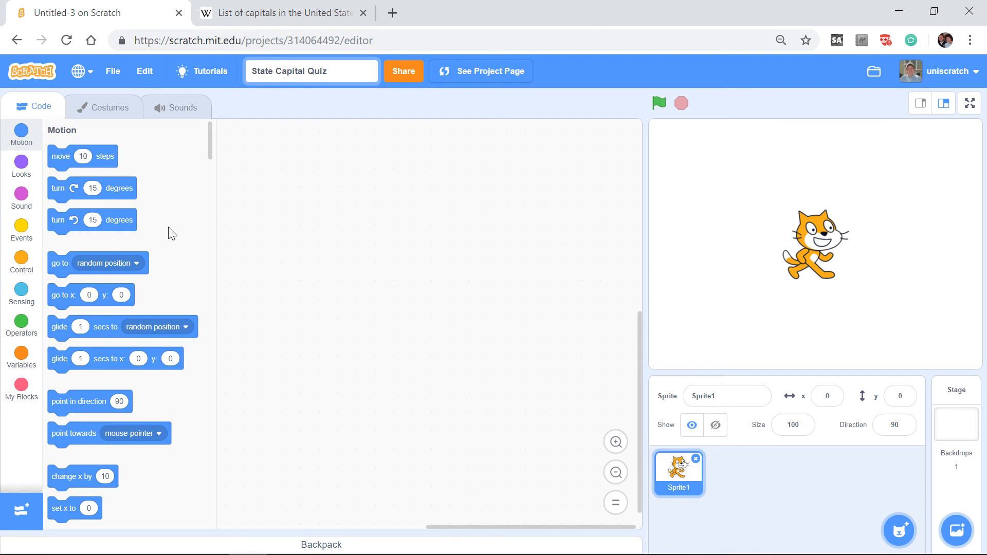
Browse the block palette categories until the Control blocks are shown
left_click(327, 71)
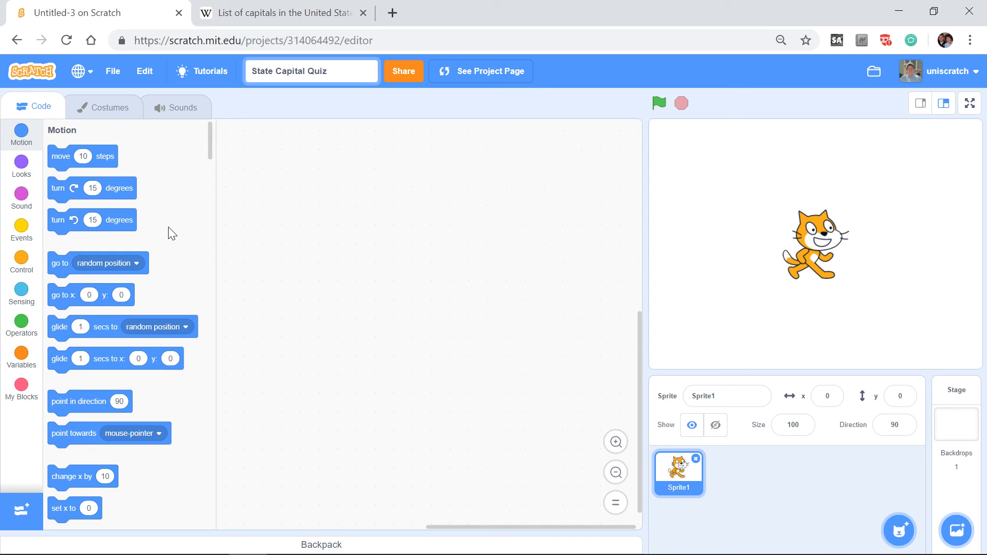
left_click(326, 71)
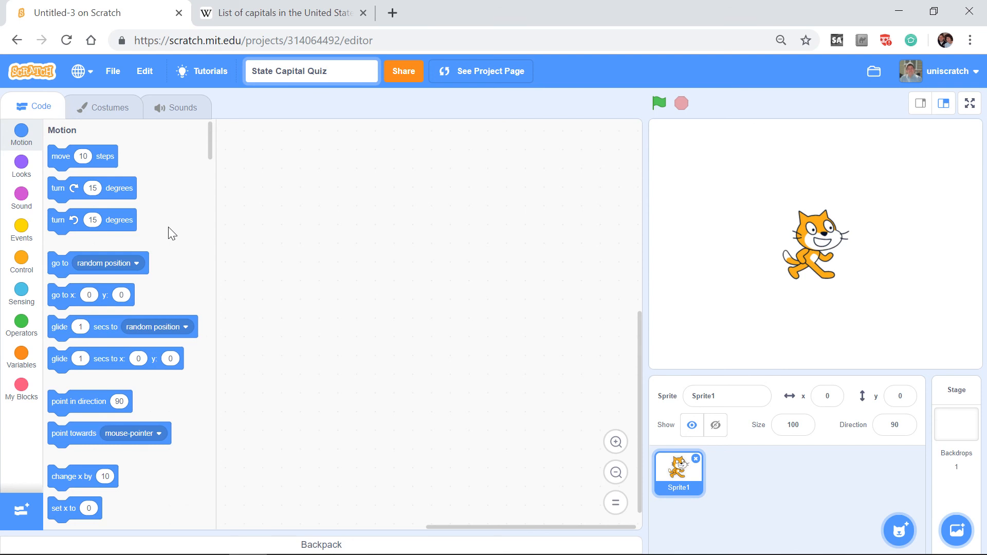
left_click(326, 71)
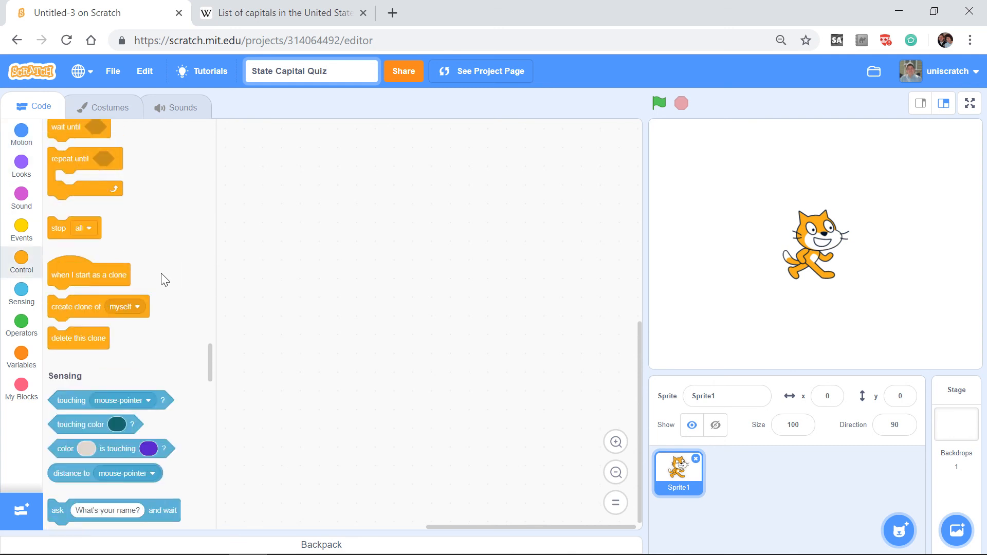
Create two empty lists named State and Capital, both displayed on the stage
scroll("down", 3)
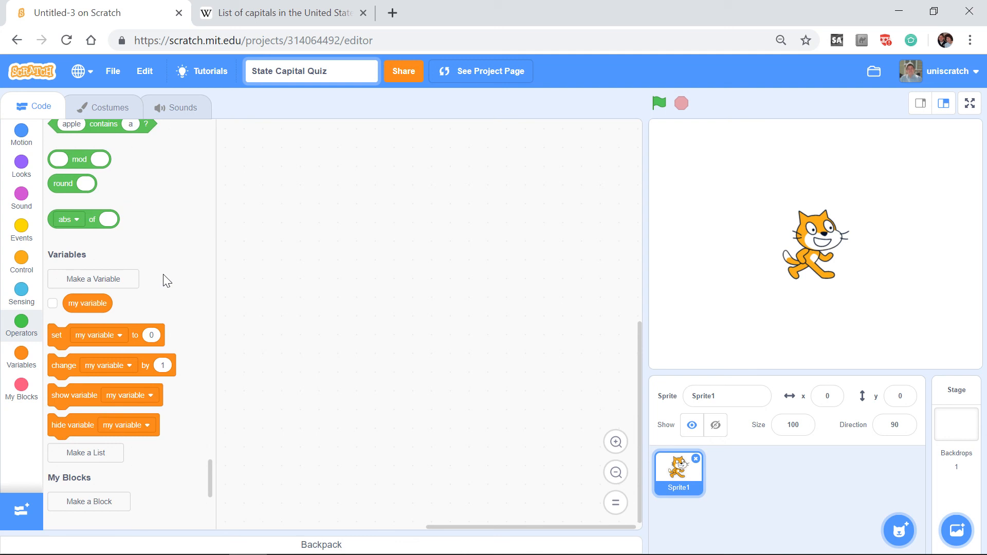
left_click(85, 452)
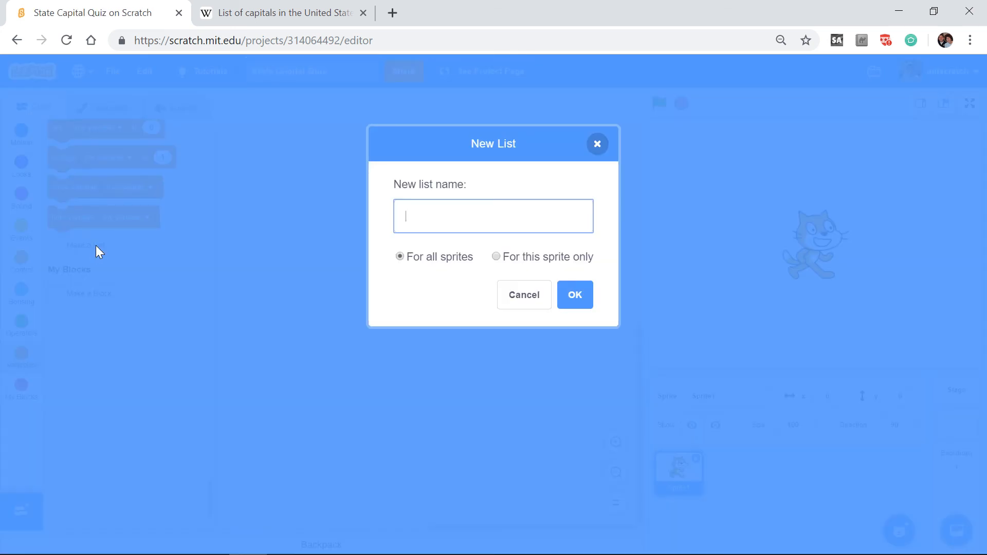
left_click(574, 295)
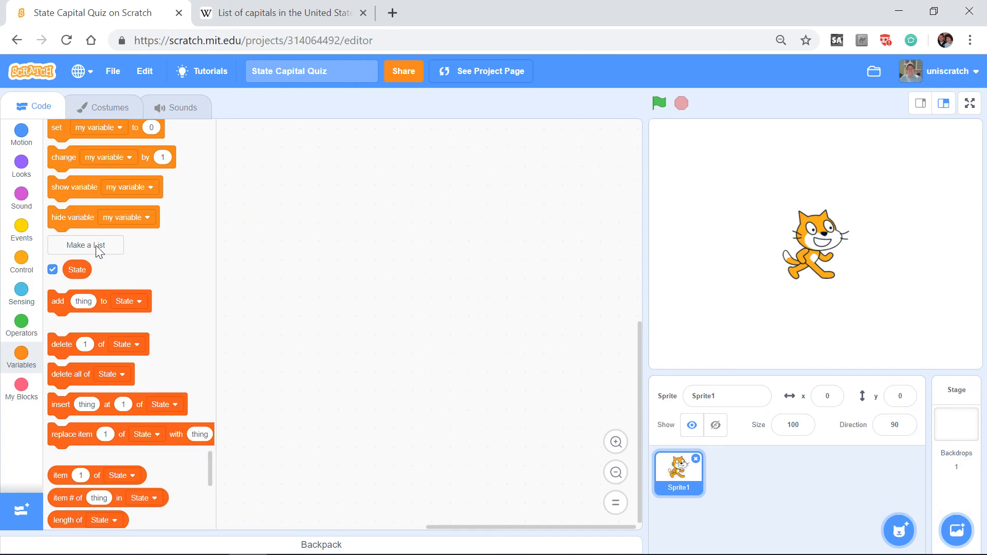
left_click(53, 269)
type("Capital")
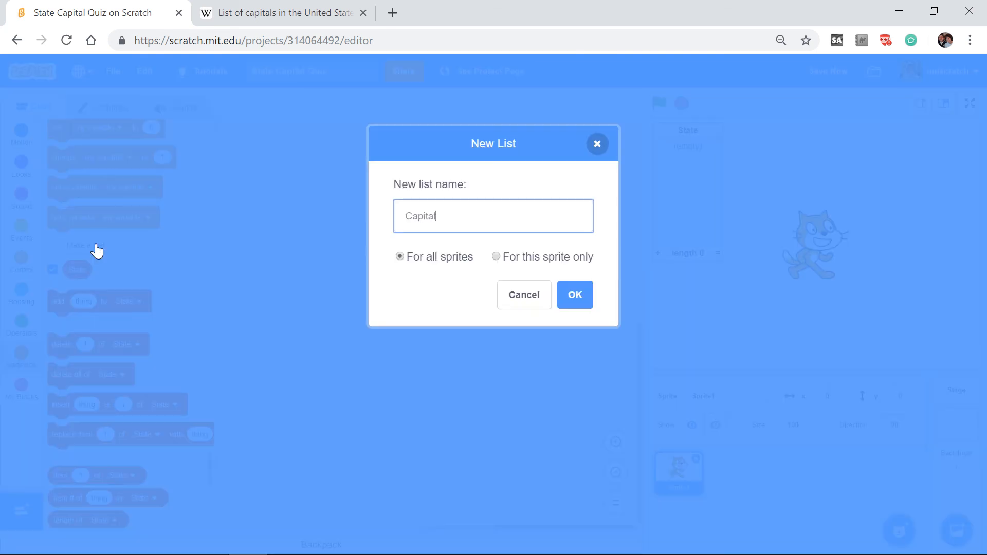
left_click(574, 296)
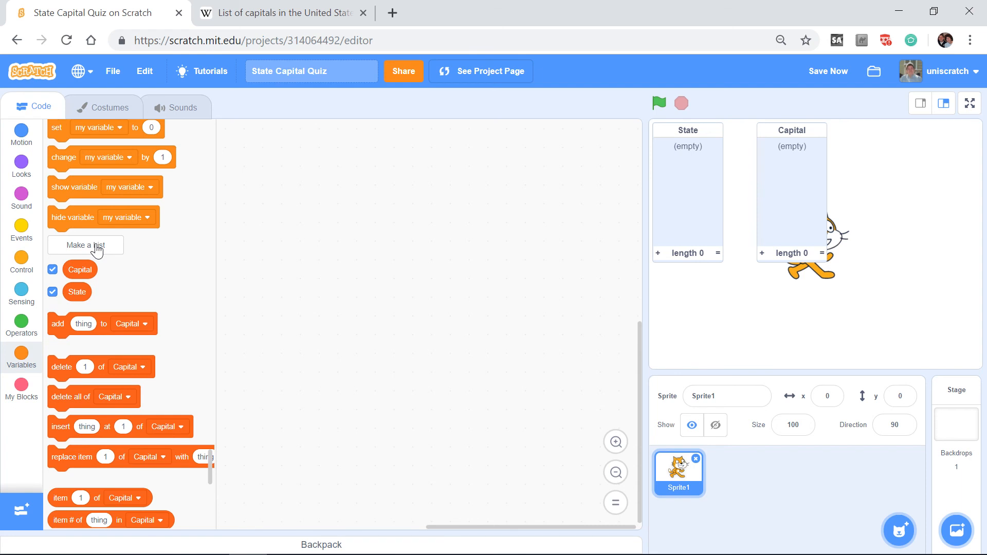
mouse_move(539, 197)
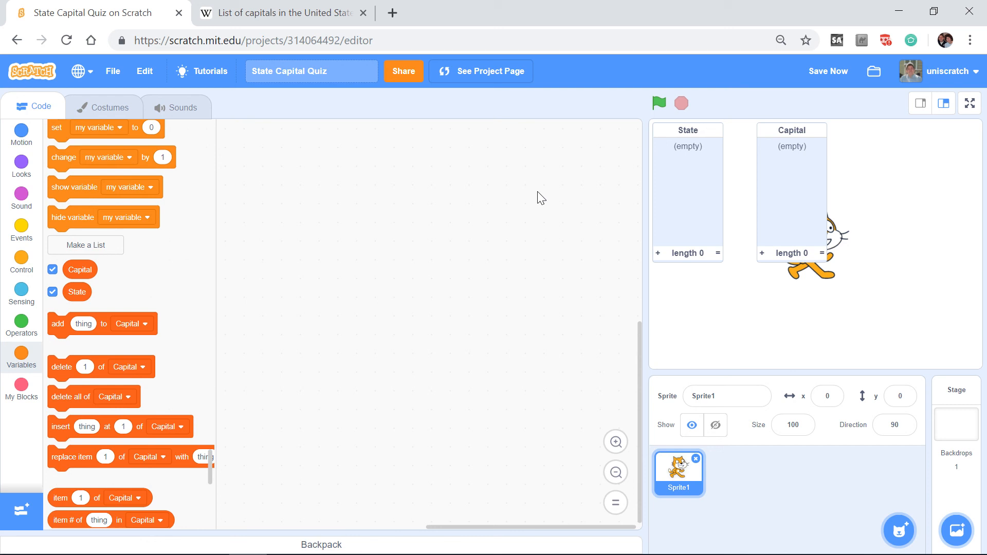
mouse_move(699, 168)
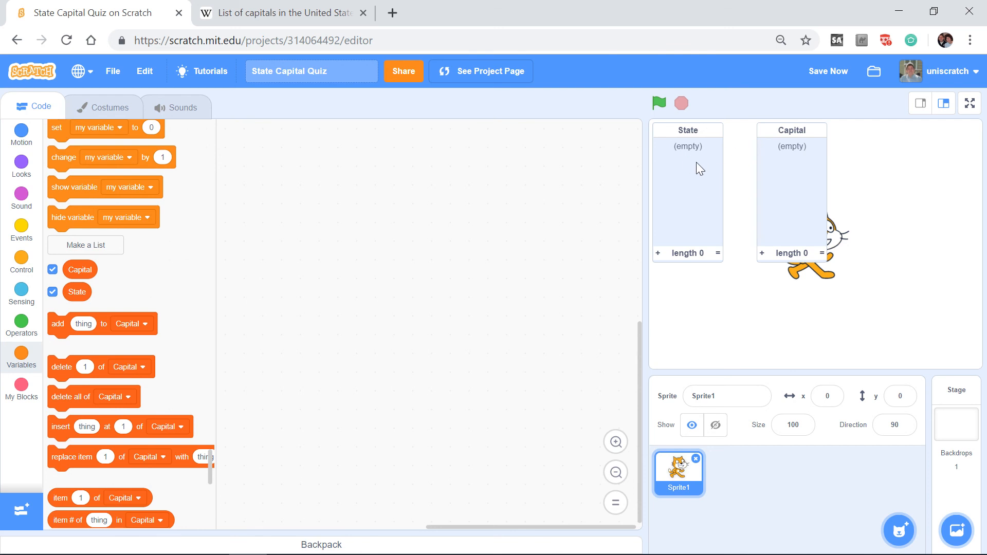
mouse_move(918, 130)
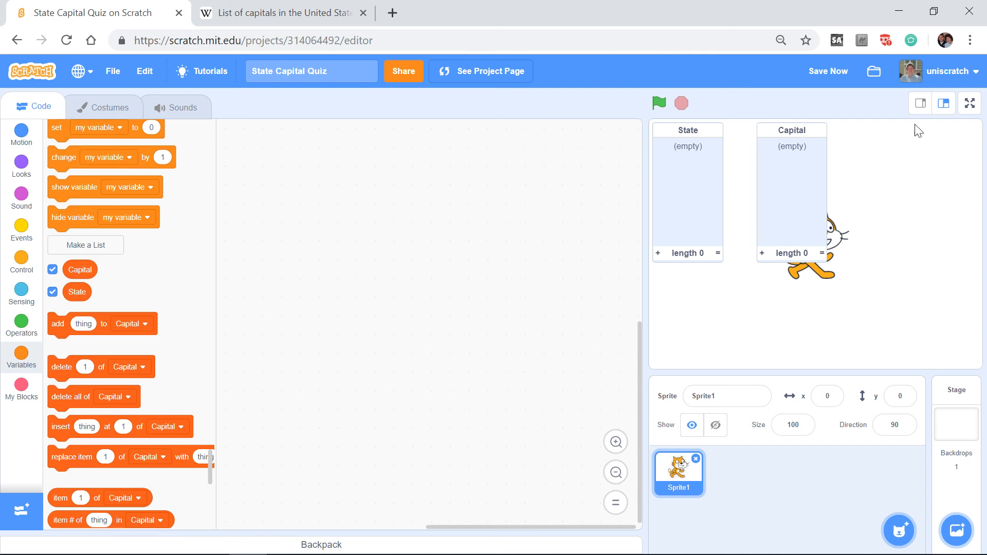
mouse_move(802, 176)
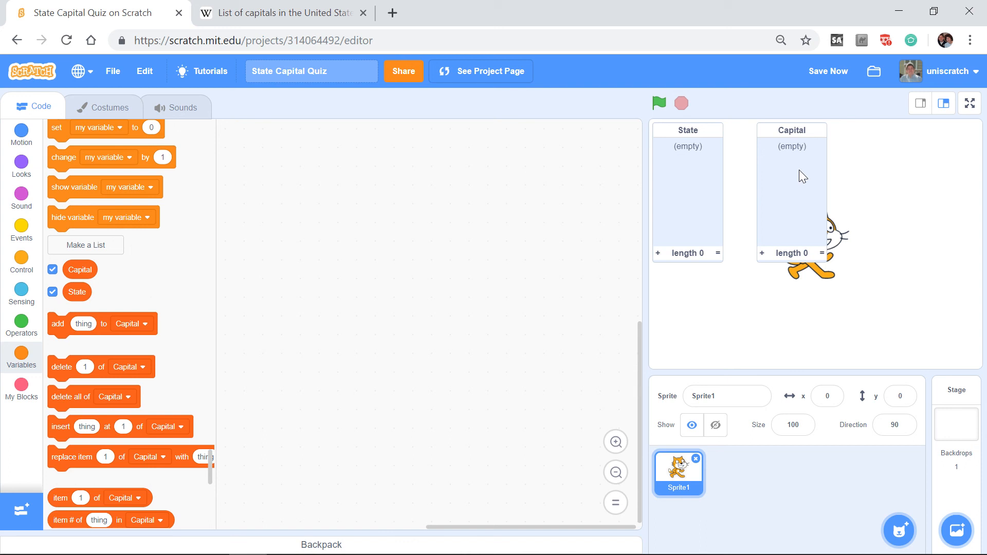
mouse_move(754, 193)
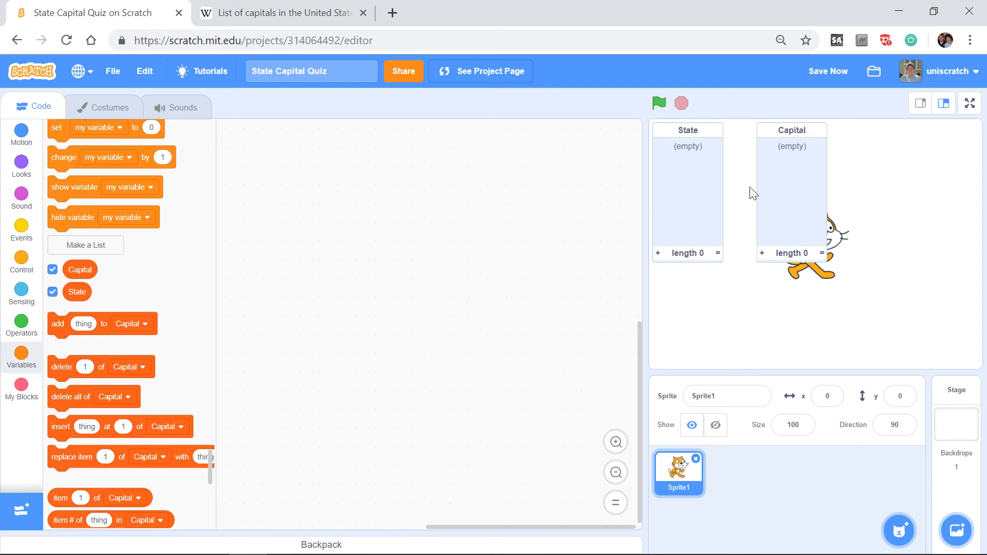
mouse_move(657, 258)
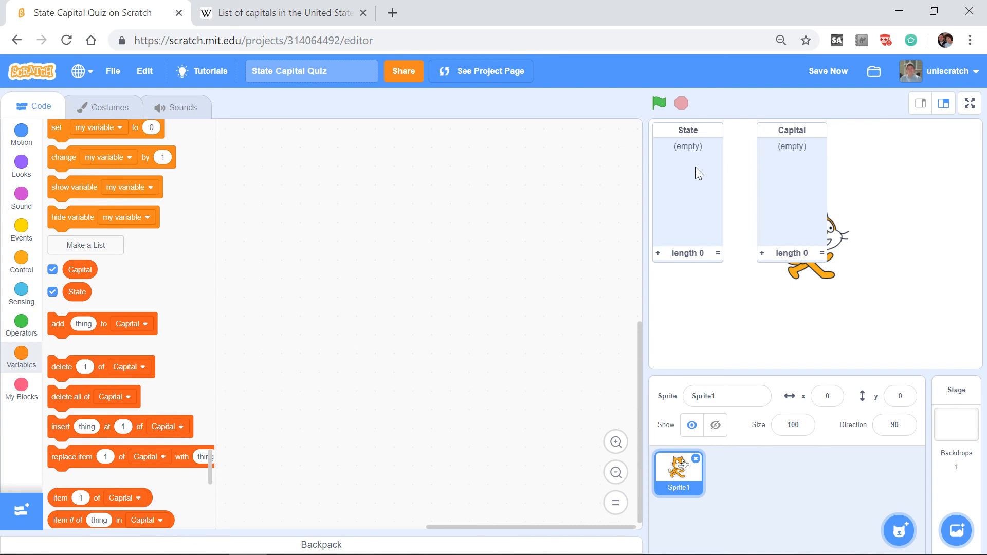
mouse_move(468, 175)
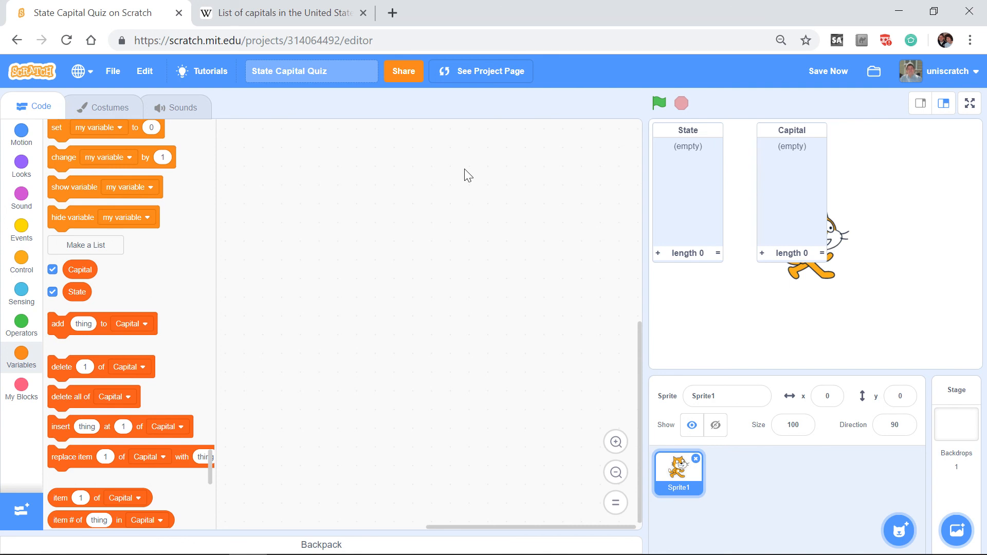